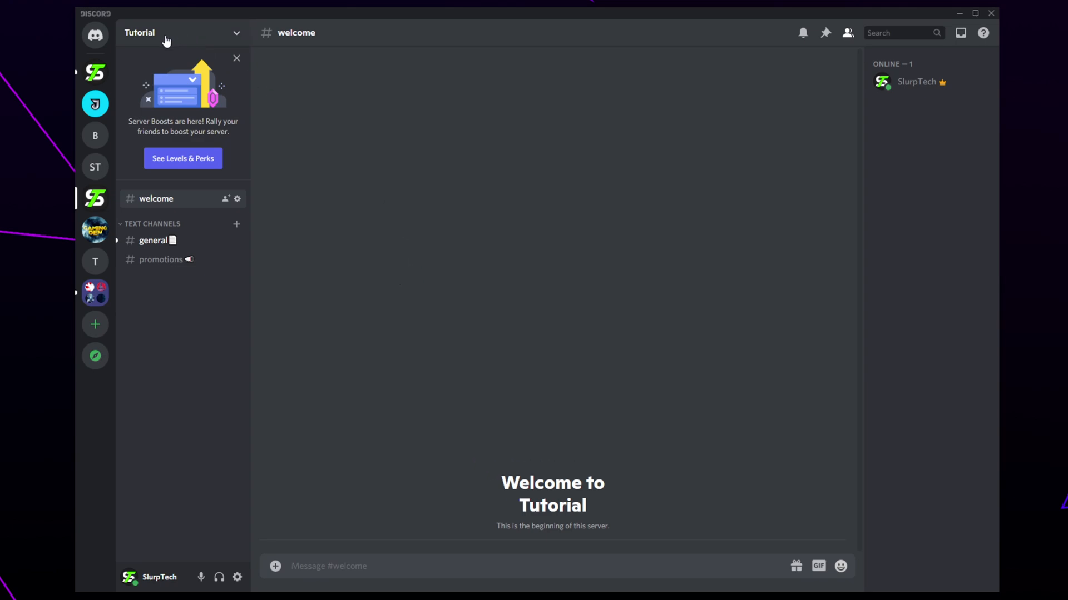
Start a brand-new role in the Tutorial server's Roles settings.
{"action": "left_click", "coordinate": [141, 33]}
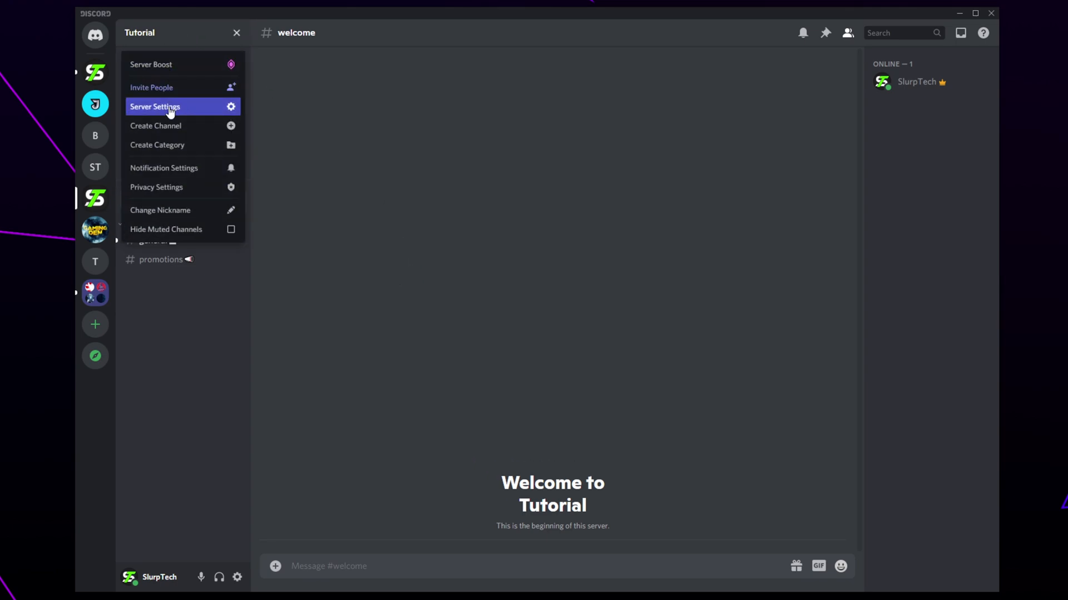
{"action": "left_click", "coordinate": [154, 107]}
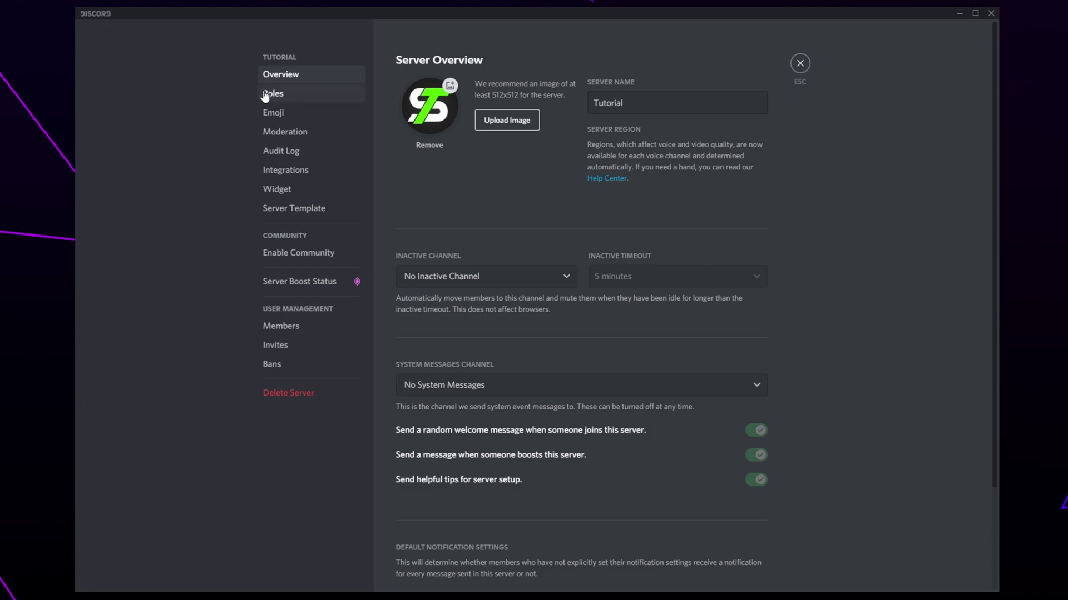
{"action": "left_click", "coordinate": [273, 93]}
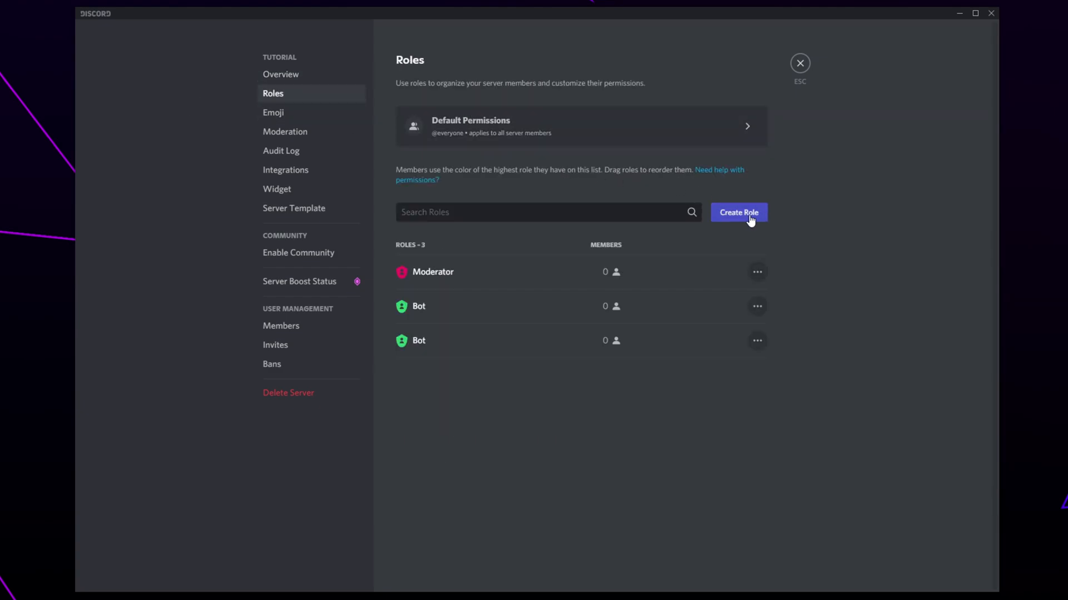
{"action": "left_click", "coordinate": [739, 212]}
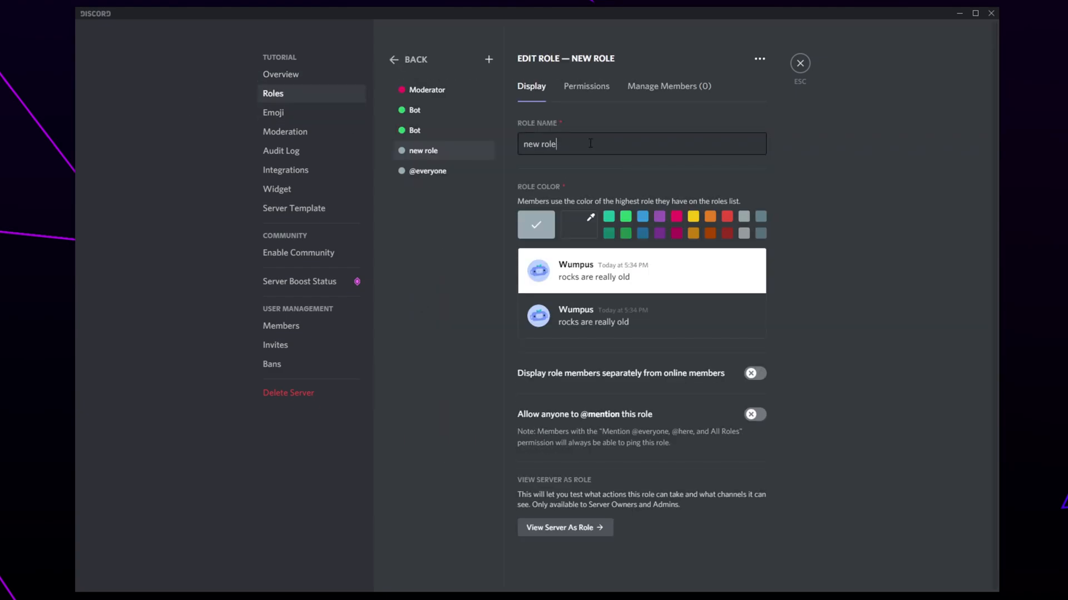
Name the role Member, colour it blue, keep default permissions, save and leave settings.
{"action": "type", "text": "Memb"}
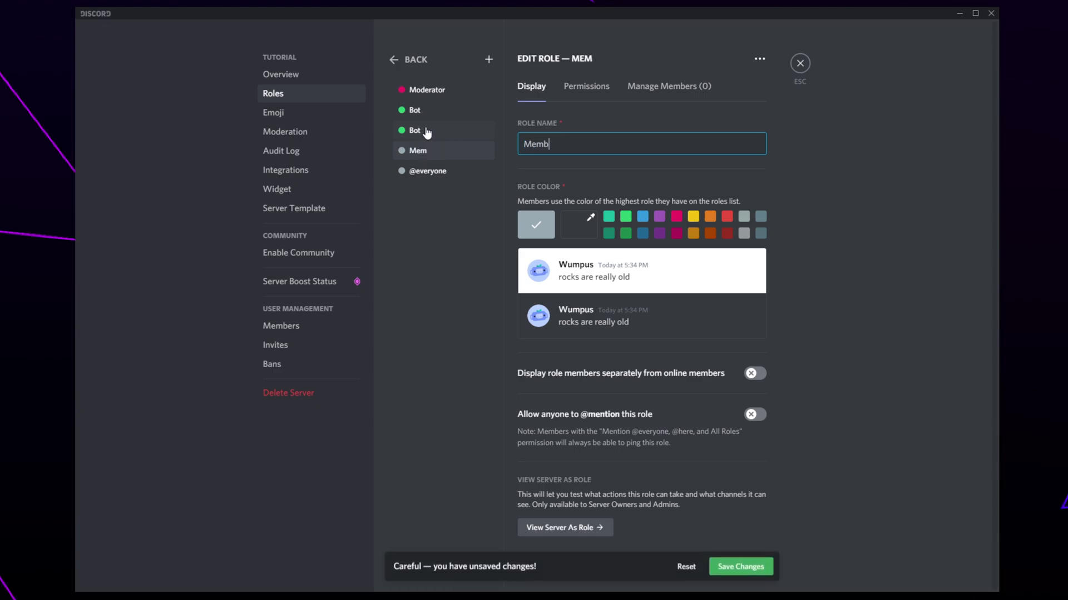
{"action": "type", "text": "er"}
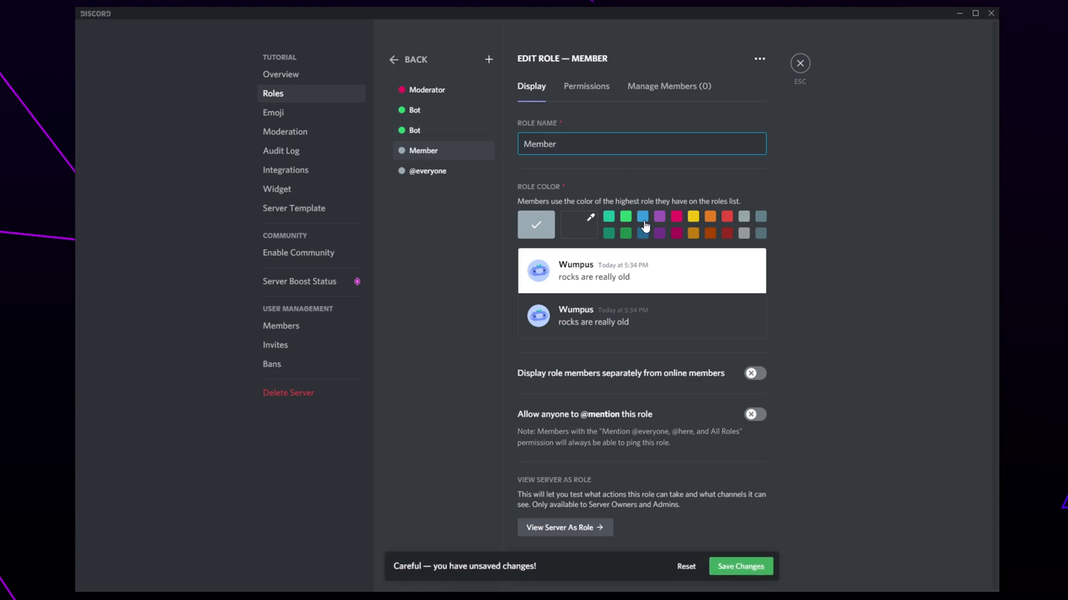
{"action": "left_click", "coordinate": [642, 215]}
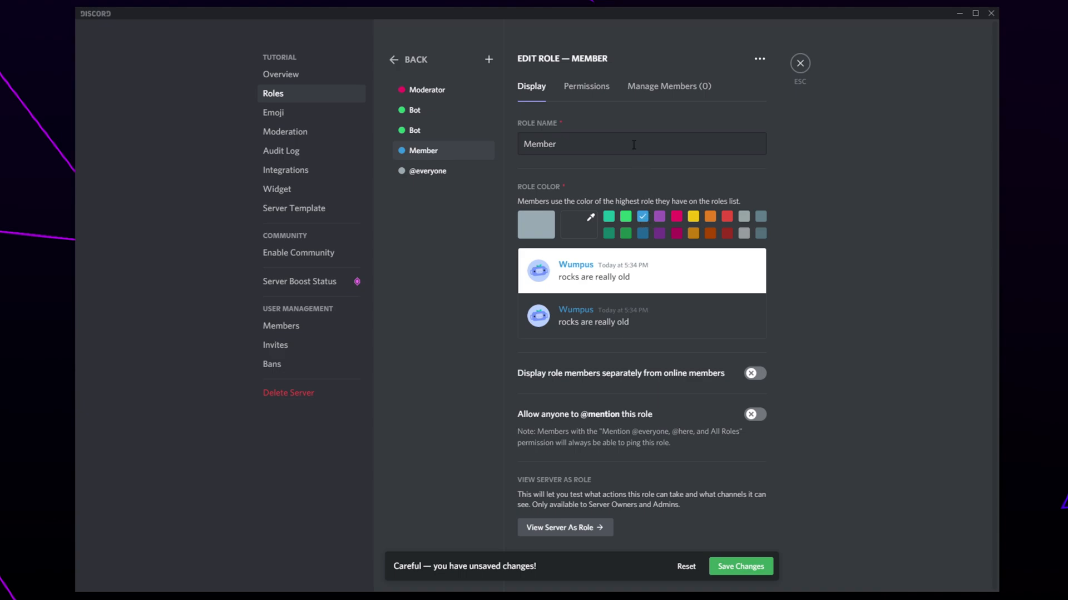
{"action": "left_click", "coordinate": [586, 86]}
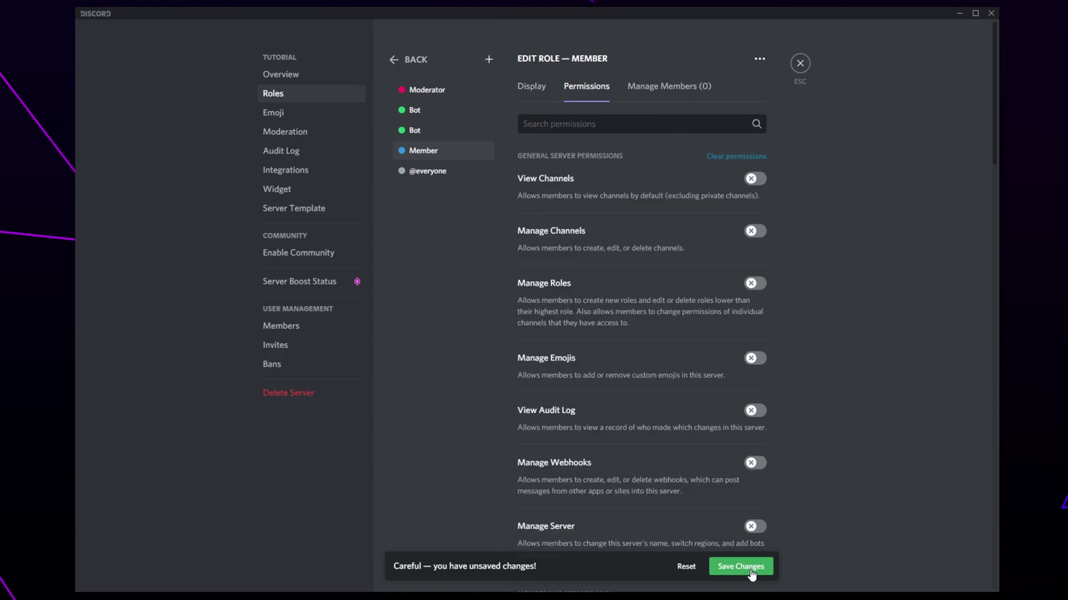
{"action": "left_click", "coordinate": [741, 566]}
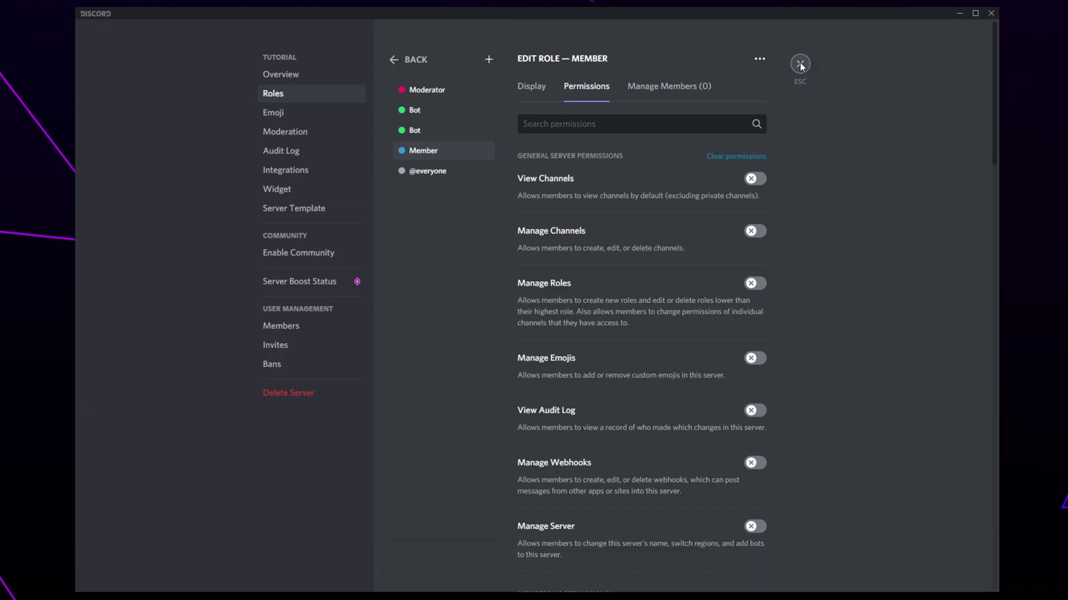
{"action": "left_click", "coordinate": [800, 64]}
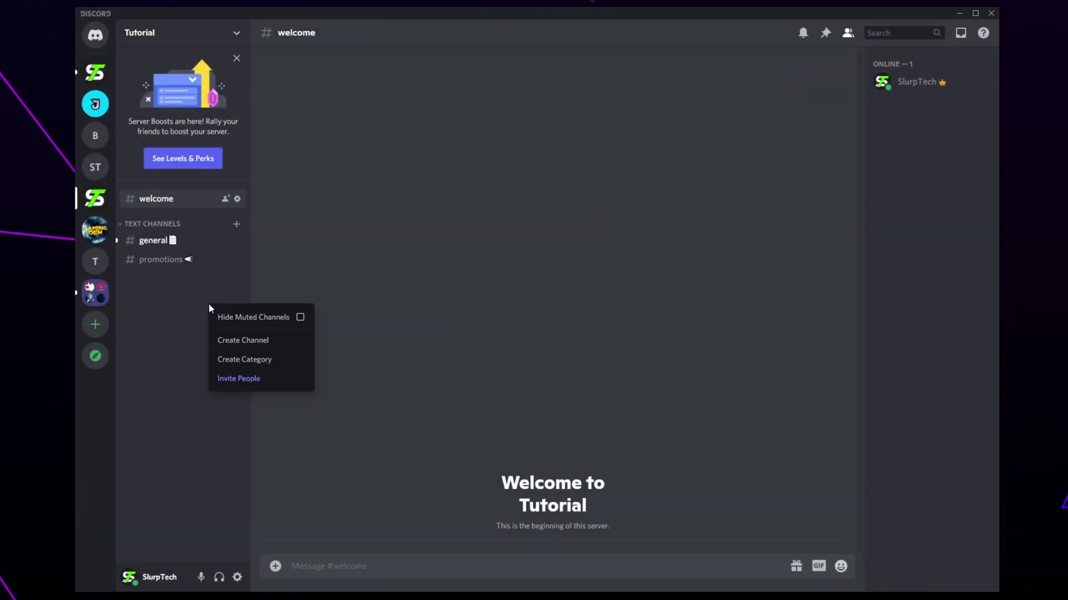
Create a new text channel named rules in the Tutorial server.
{"action": "left_click", "coordinate": [242, 340]}
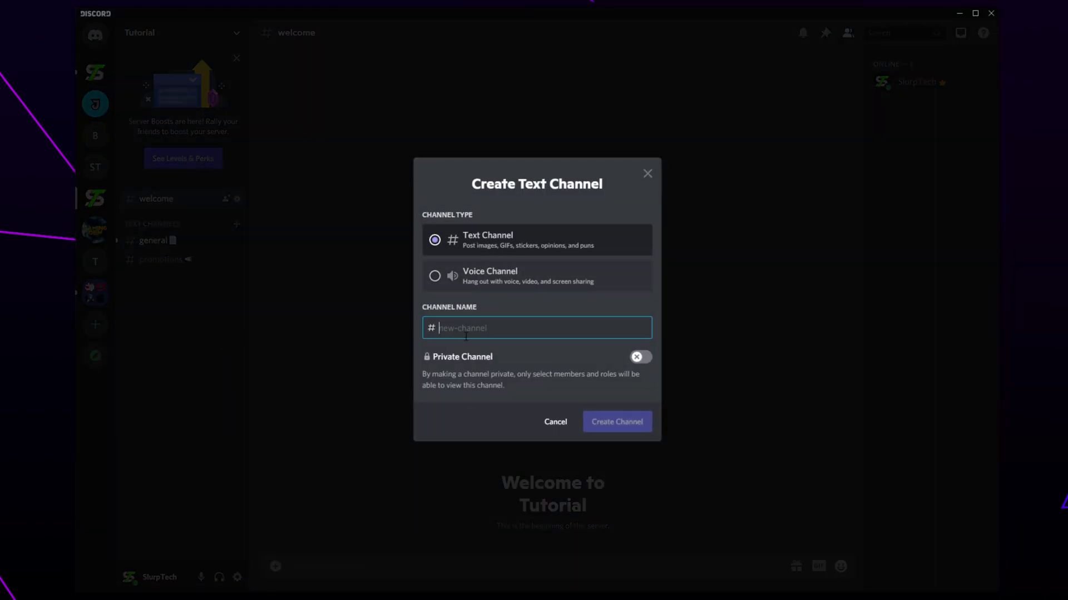
{"action": "type", "text": "rules"}
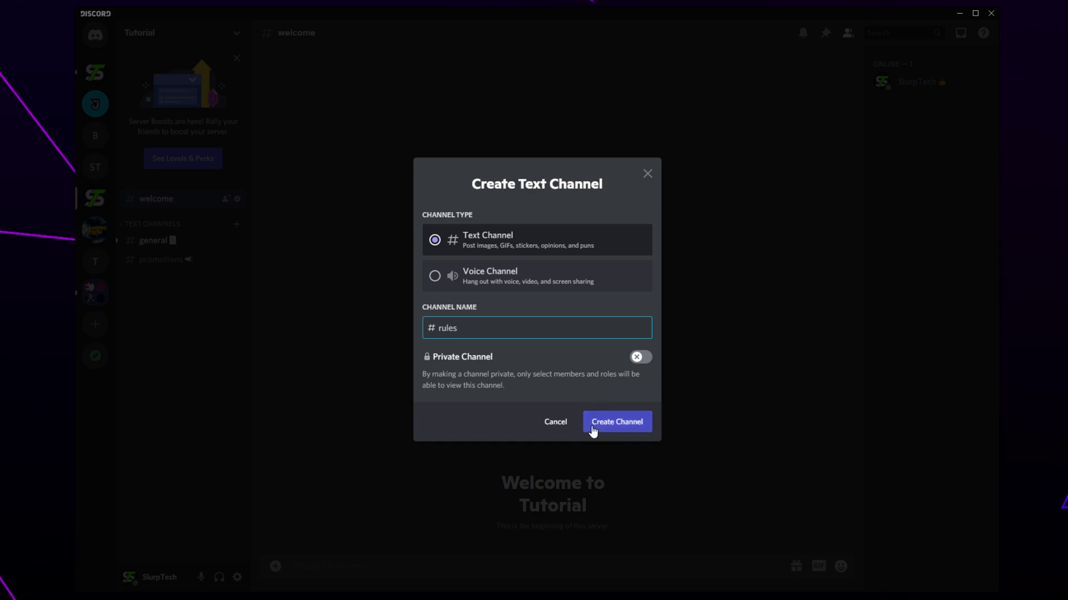
{"action": "left_click", "coordinate": [615, 421]}
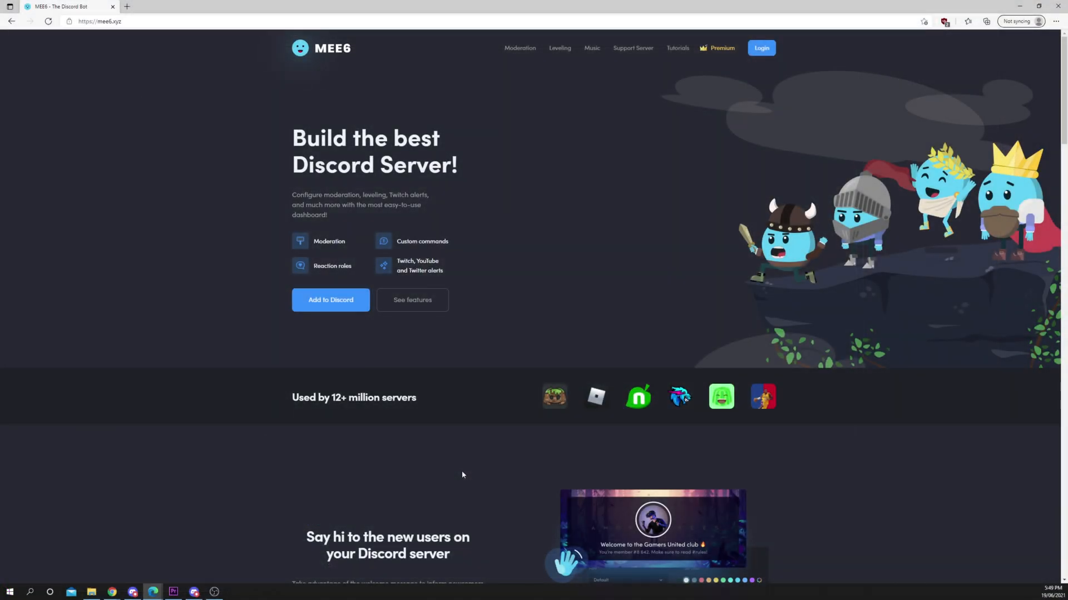
{"action": "mouse_move", "coordinate": [330, 300]}
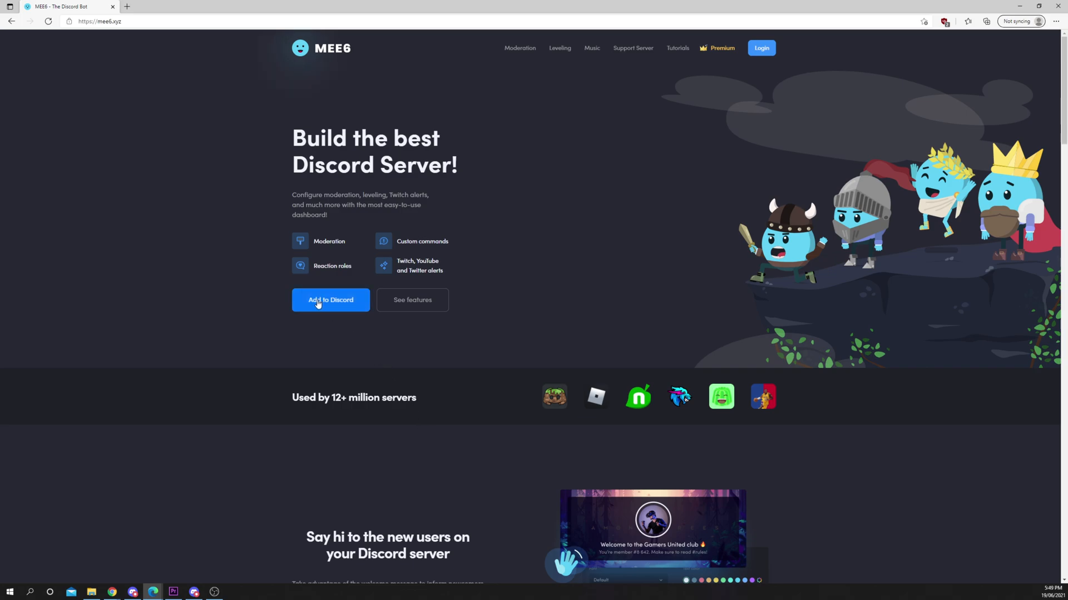
Add MEE6 to Discord, authorize account access and begin setup on the Tutorial server.
{"action": "left_click", "coordinate": [330, 299]}
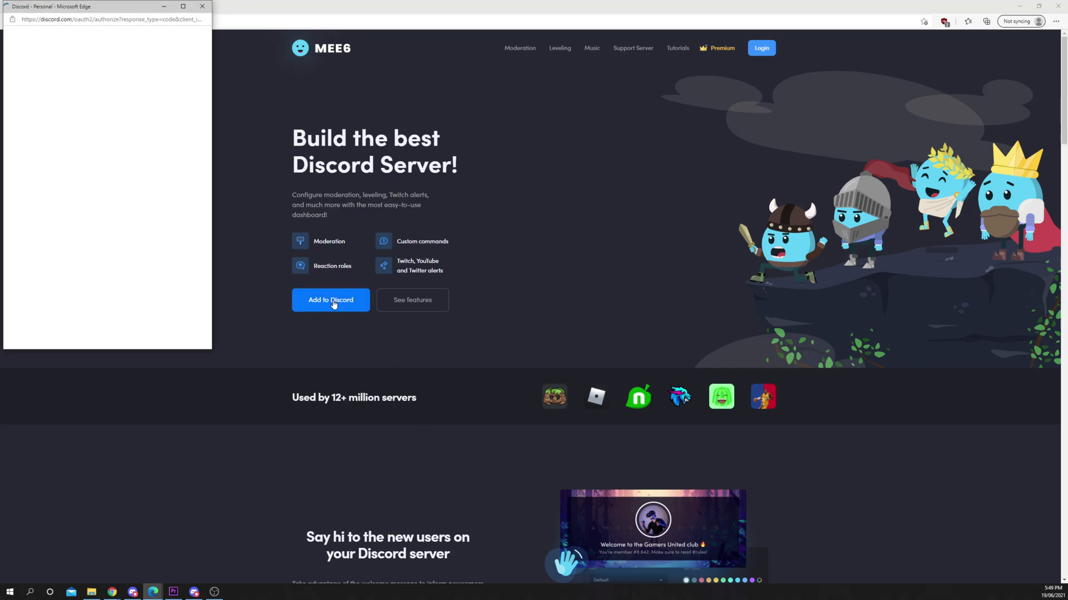
{"action": "left_click", "coordinate": [330, 299]}
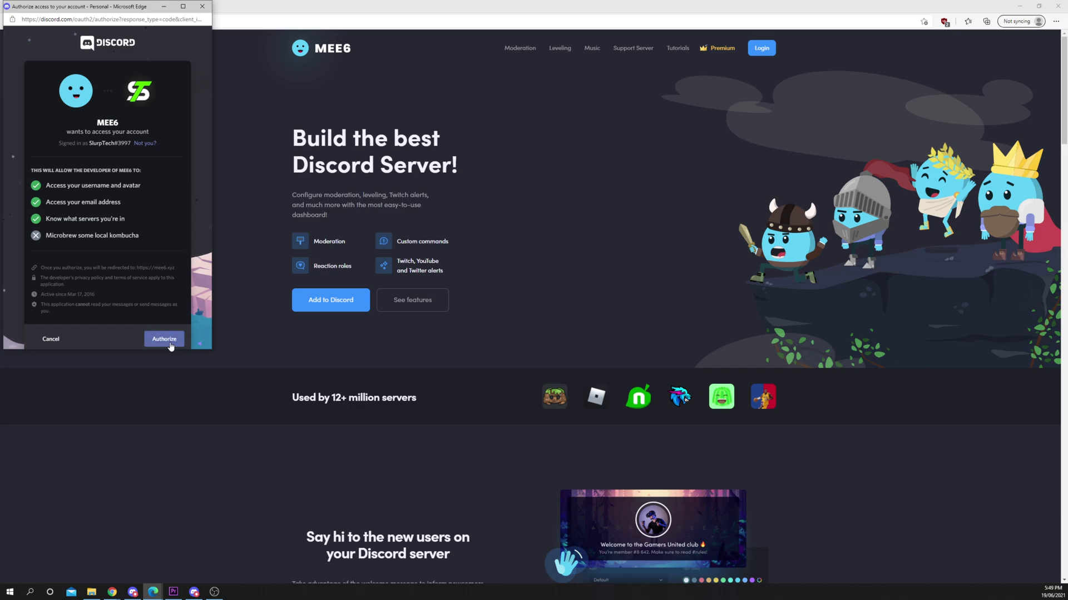
{"action": "left_click", "coordinate": [163, 339]}
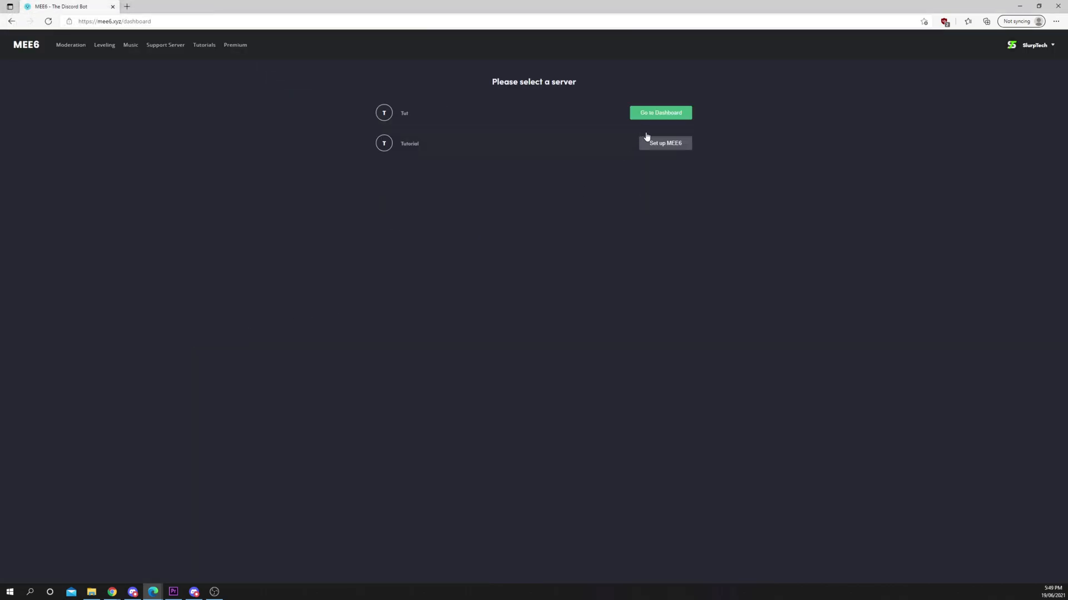
{"action": "left_click", "coordinate": [665, 143]}
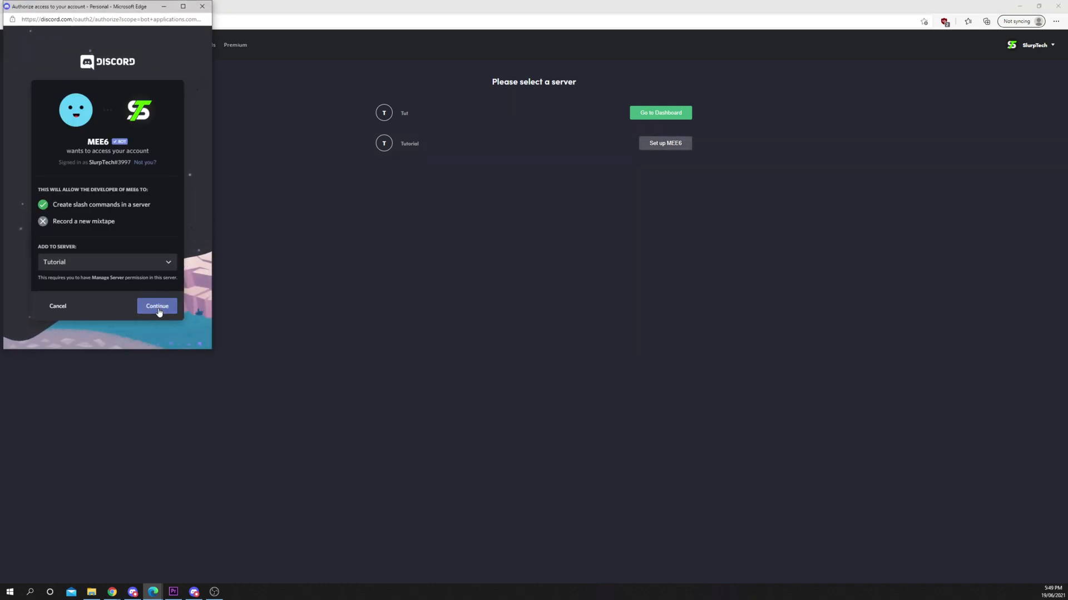
Authorize MEE6 on Tutorial with the listed permissions and enable the Reaction Roles plugin.
{"action": "left_click", "coordinate": [157, 306]}
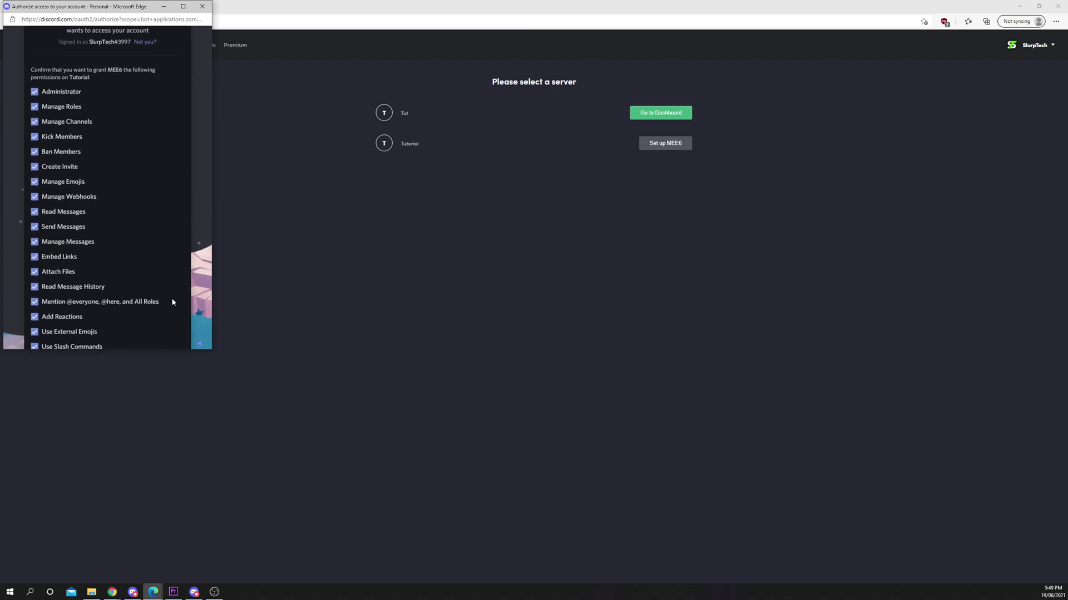
{"action": "scroll", "scroll_direction": "down", "scroll_amount": 3}
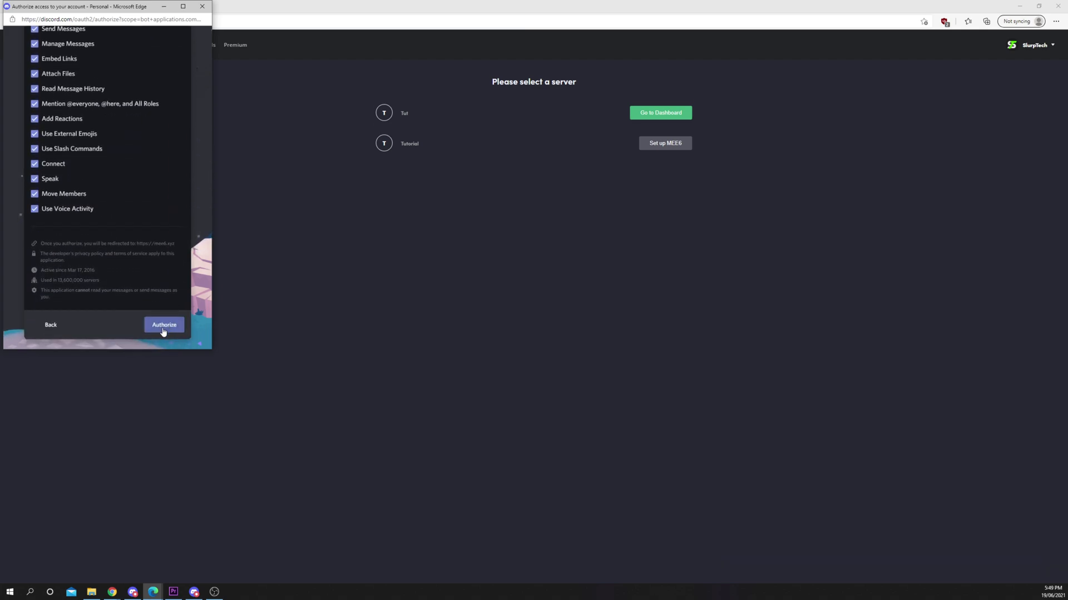
{"action": "left_click", "coordinate": [164, 325]}
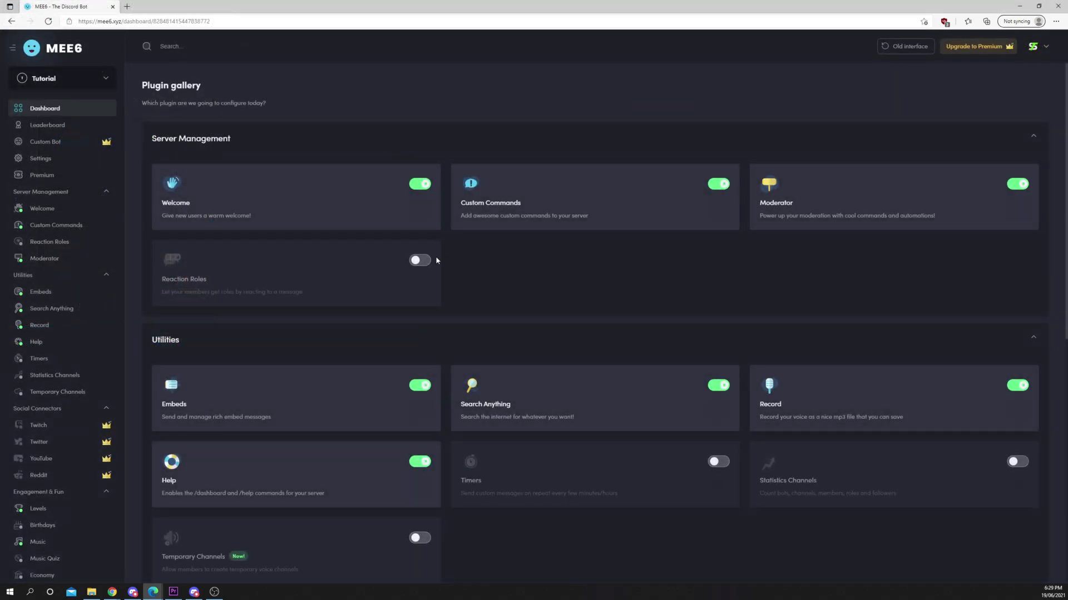
{"action": "left_click", "coordinate": [419, 261]}
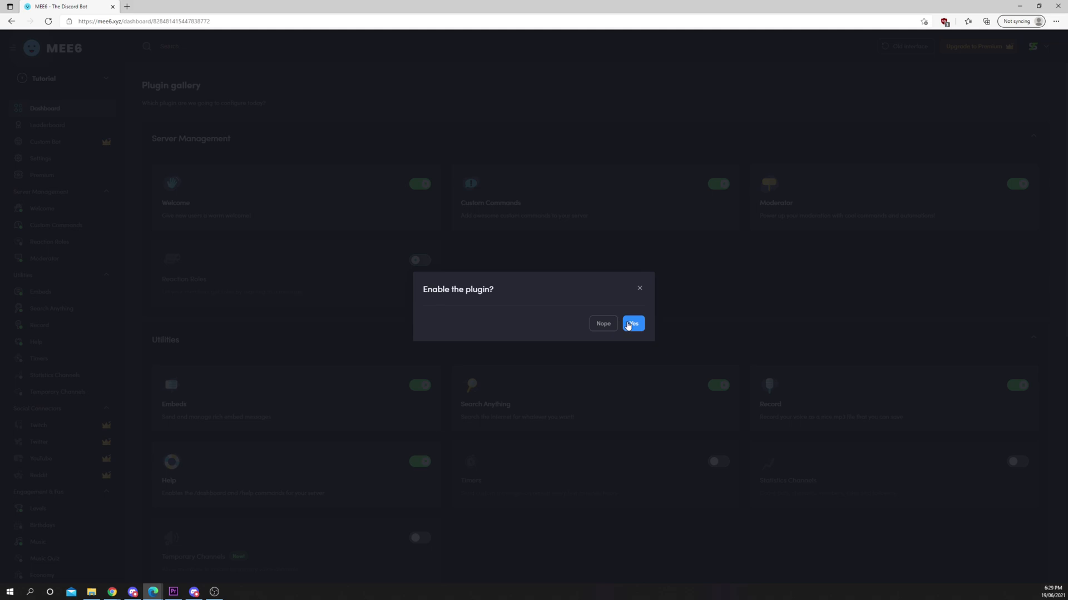
{"action": "left_click", "coordinate": [631, 324]}
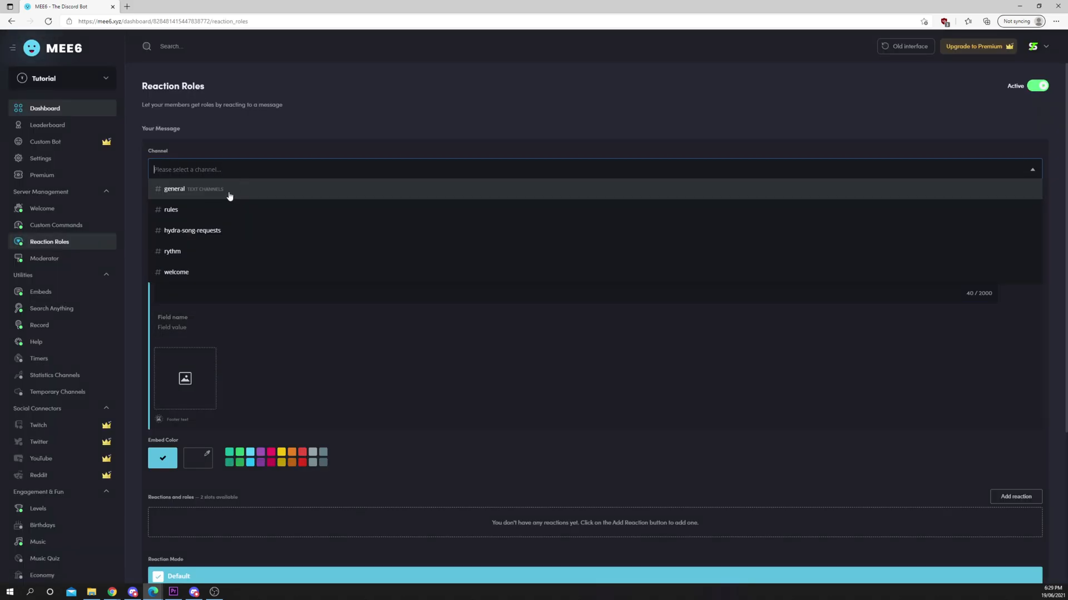
Target the #rules channel and title the embed Rules with the server rules list.
{"action": "left_click", "coordinate": [171, 210]}
{"action": "type", "text": "R"}
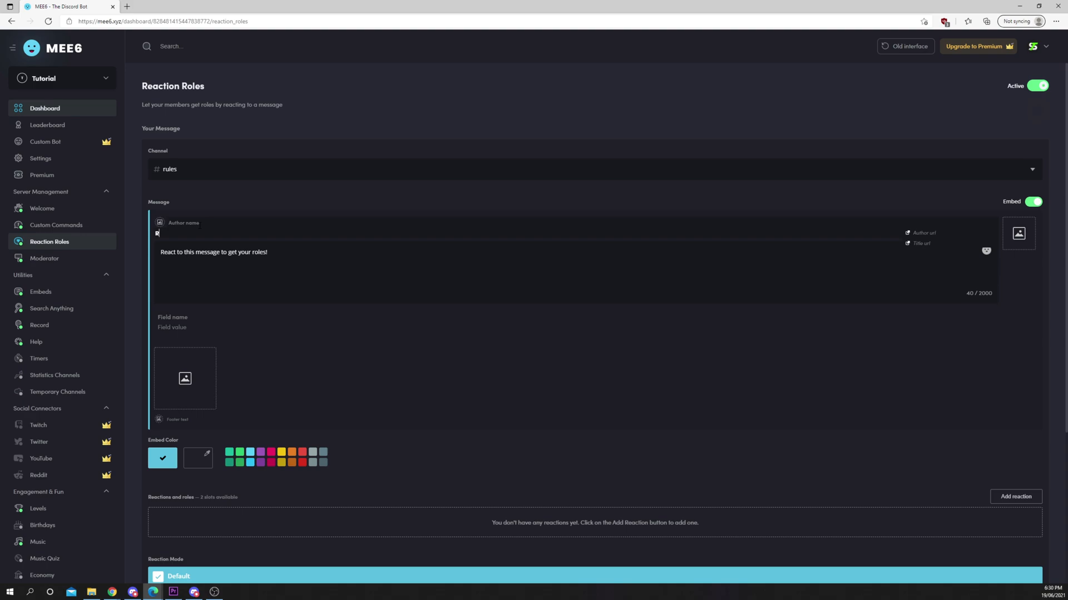
{"action": "type", "text": "ules"}
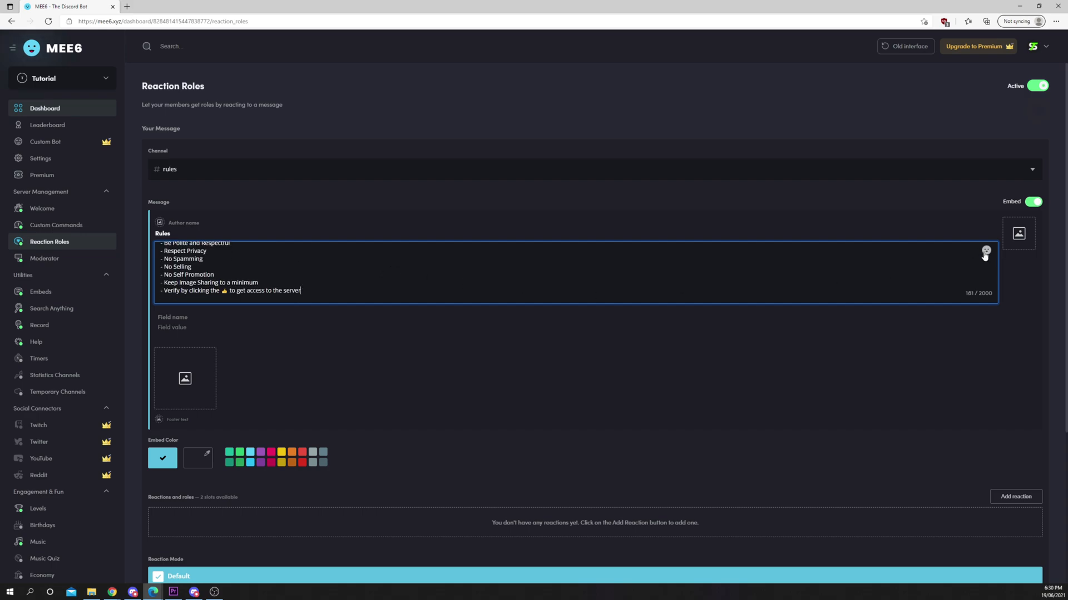
{"action": "left_click", "coordinate": [984, 252]}
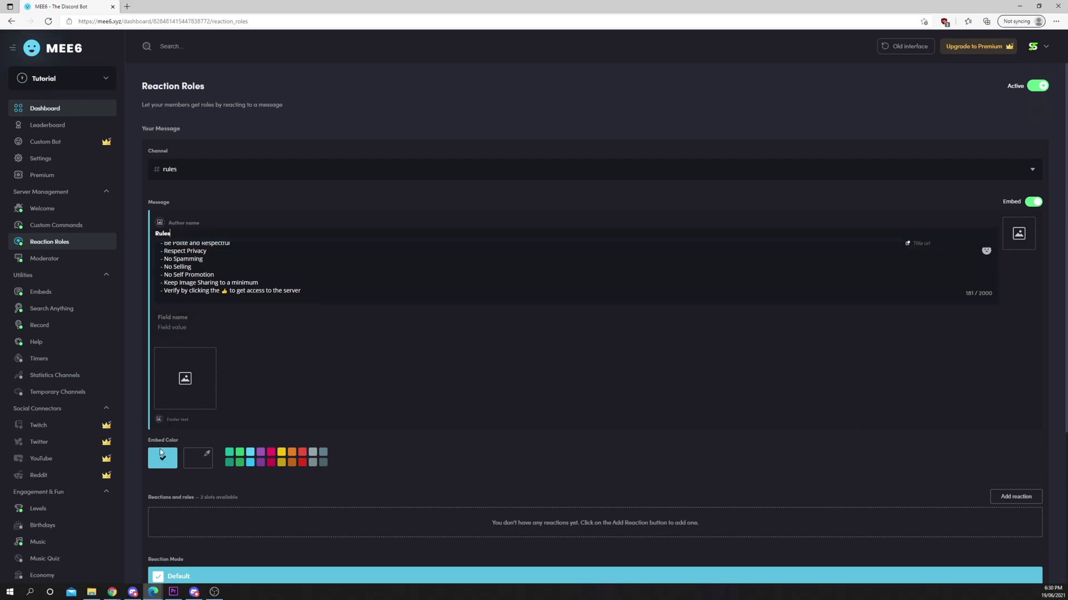
Switch the embed colour to pink via the colour swatches and custom chooser.
{"action": "left_click", "coordinate": [163, 457]}
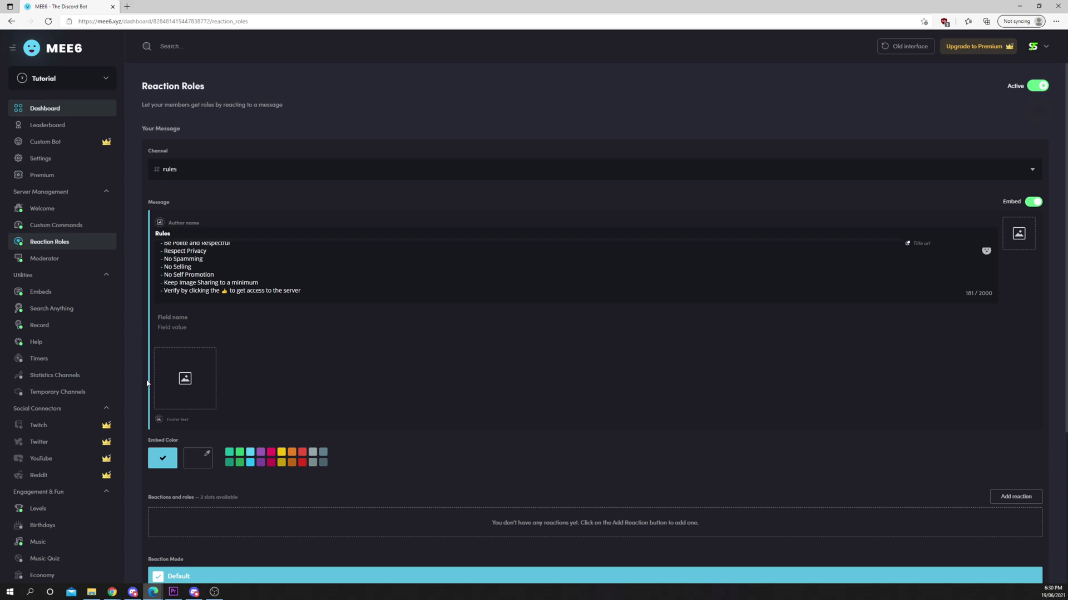
{"action": "left_click", "coordinate": [272, 452]}
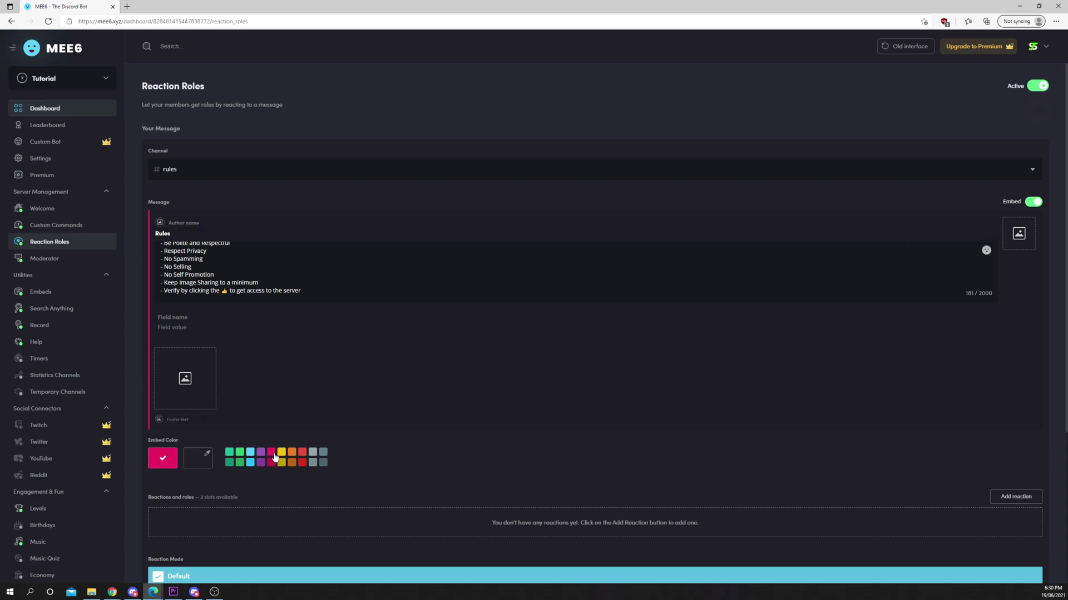
{"action": "left_click", "coordinate": [198, 457]}
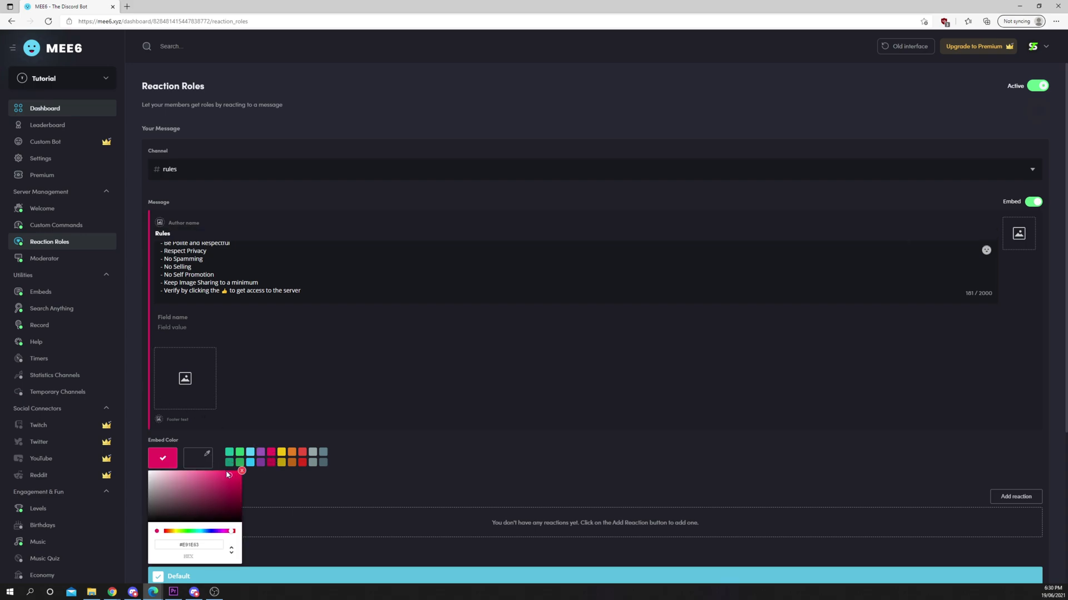
{"action": "left_click", "coordinate": [241, 470]}
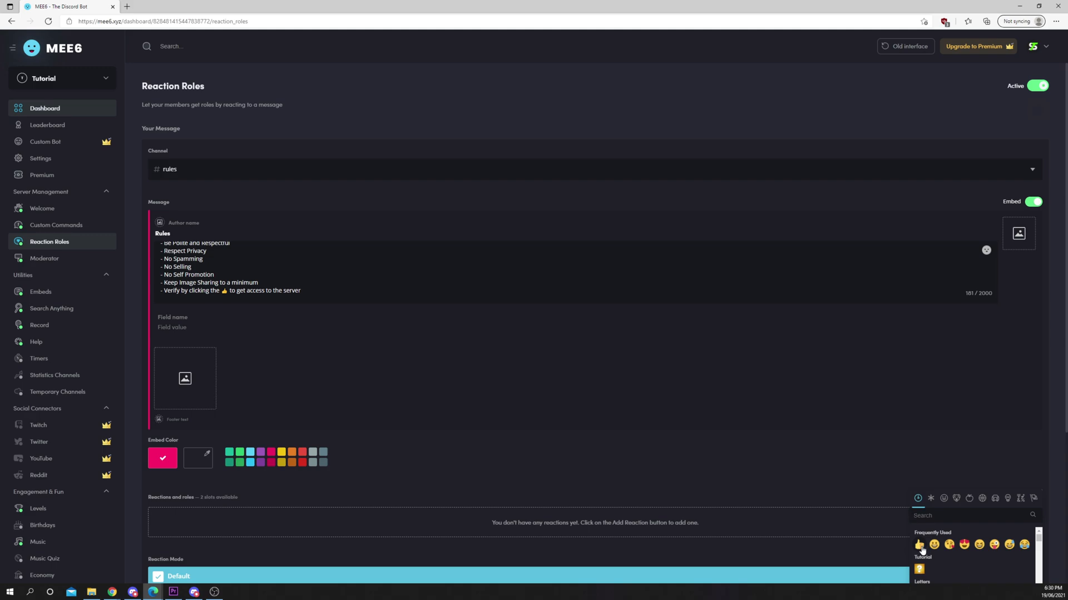
Add a 👍 reaction that assigns the Member role.
{"action": "left_click", "coordinate": [920, 545]}
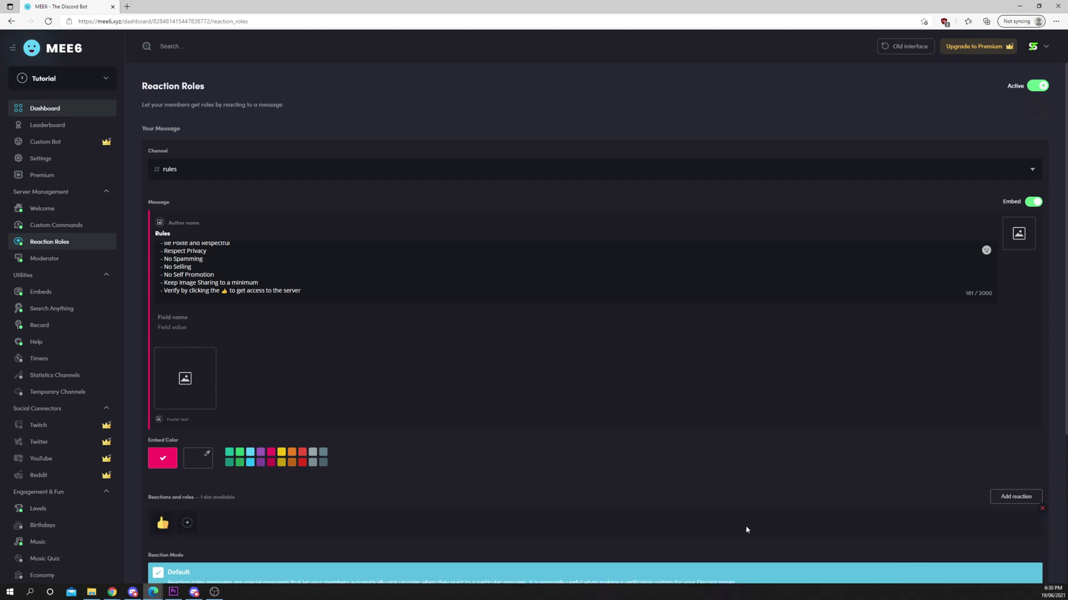
{"action": "left_click", "coordinate": [187, 523]}
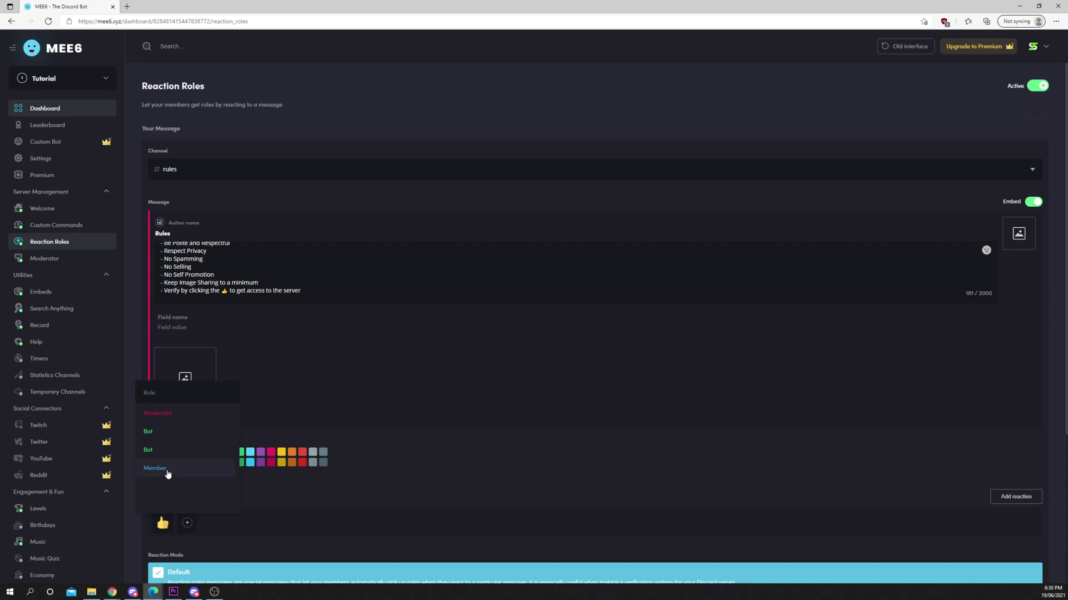
{"action": "left_click", "coordinate": [155, 468]}
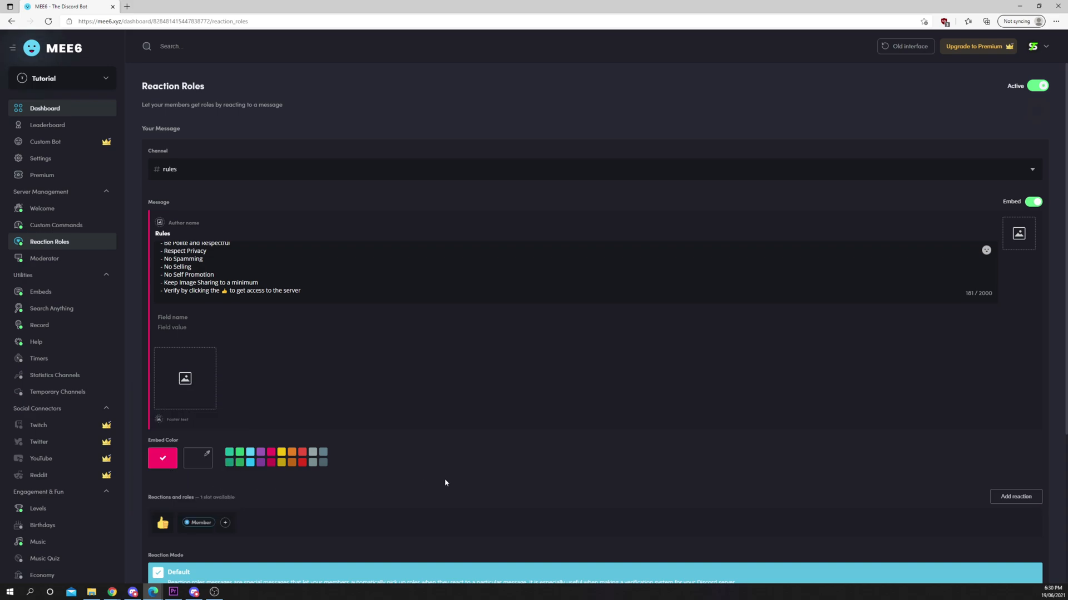
{"action": "scroll", "scroll_direction": "down", "scroll_amount": 3}
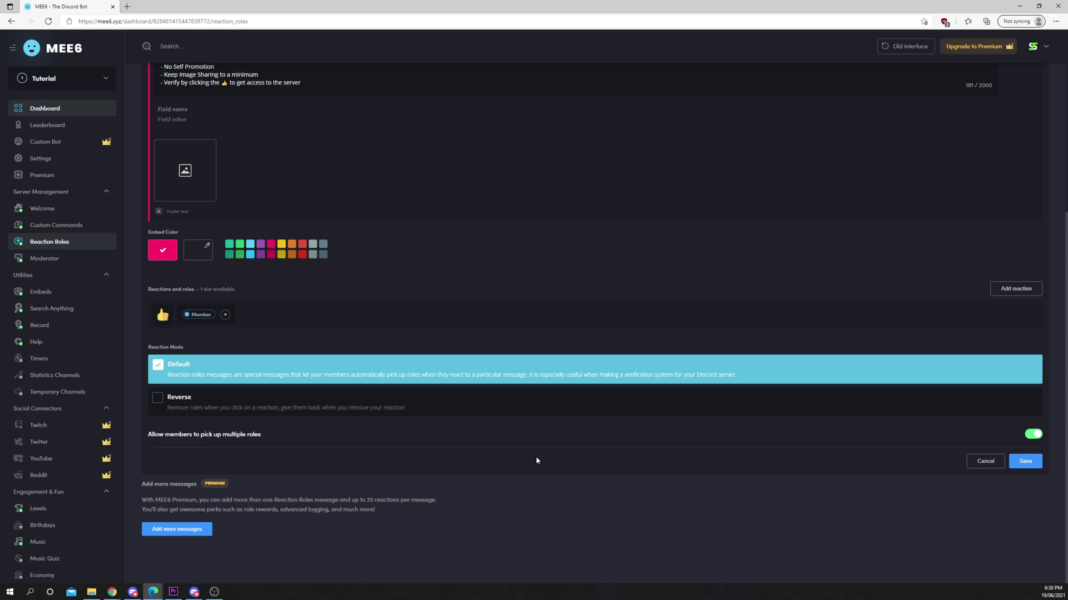
{"action": "mouse_move", "coordinate": [188, 444]}
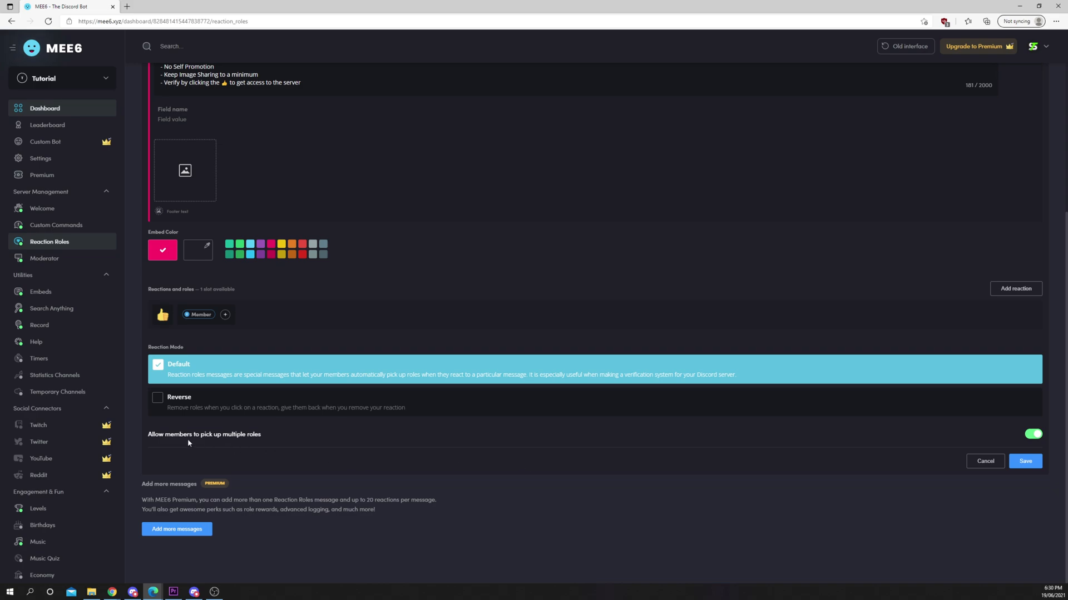
{"action": "mouse_move", "coordinate": [335, 445]}
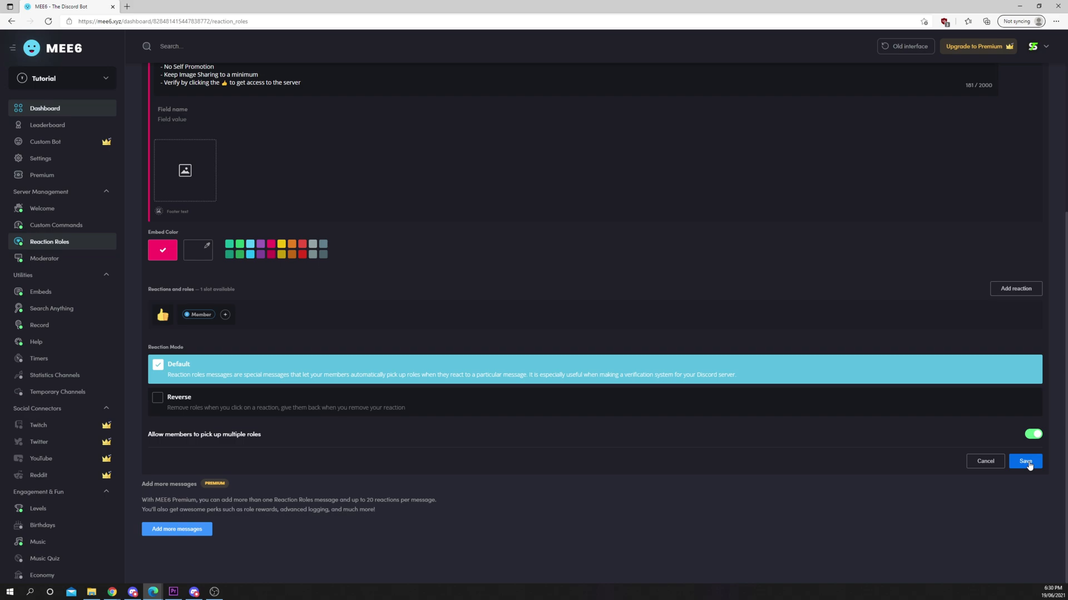
Save the Reaction Roles configuration with default mode and multiple roles allowed.
{"action": "left_click", "coordinate": [1024, 461]}
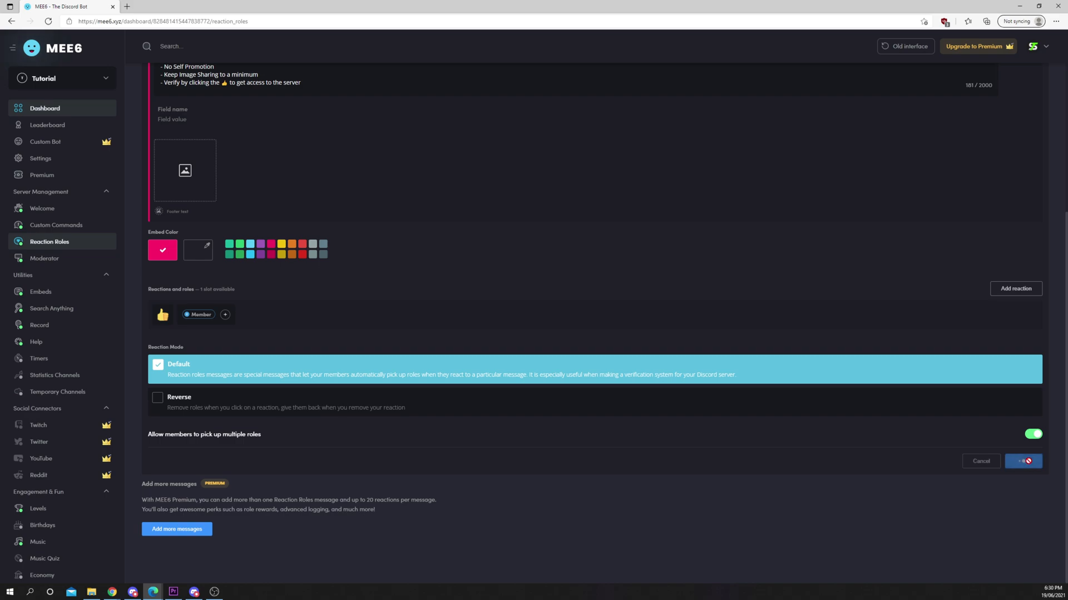